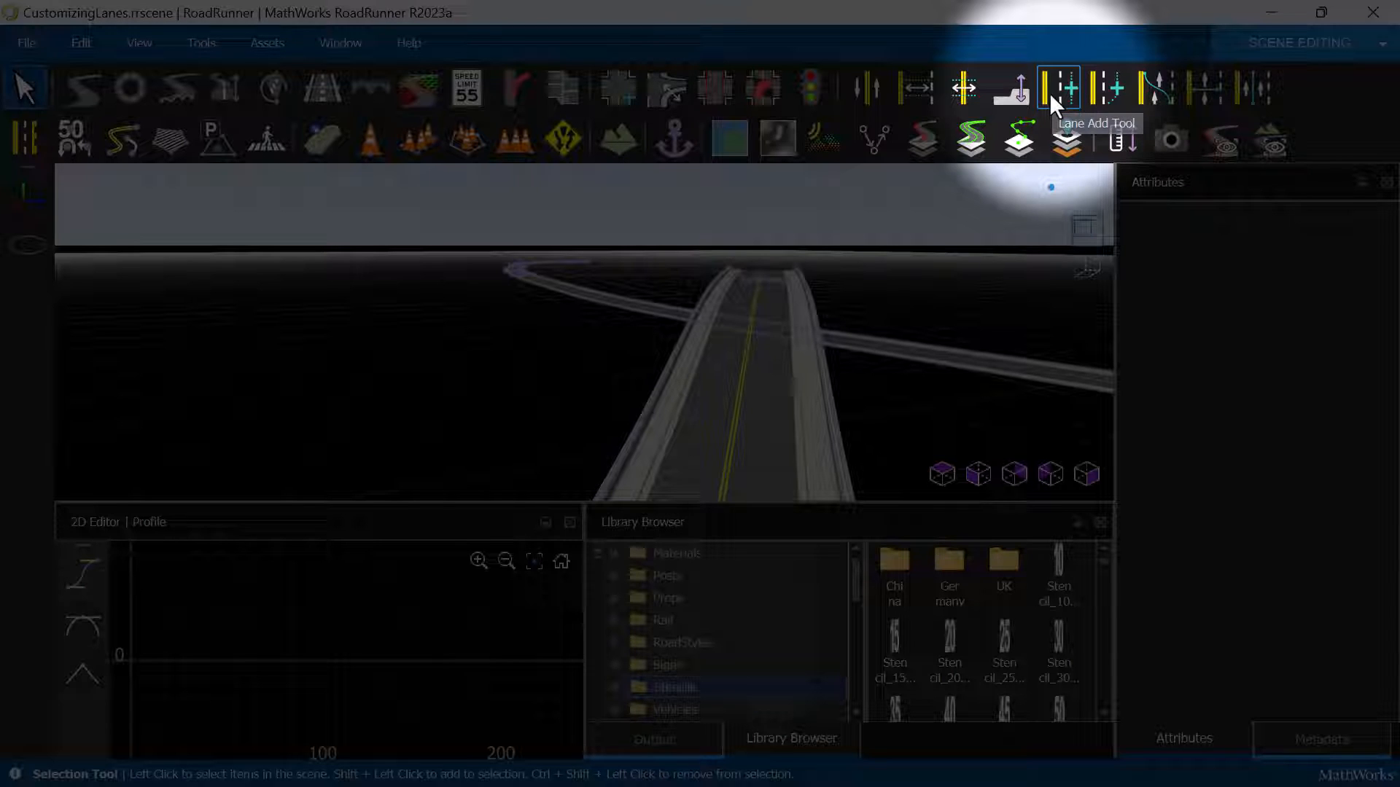
Insert additional lanes across the overpass road with the Lane Add Tool.
left_click(1058, 87)
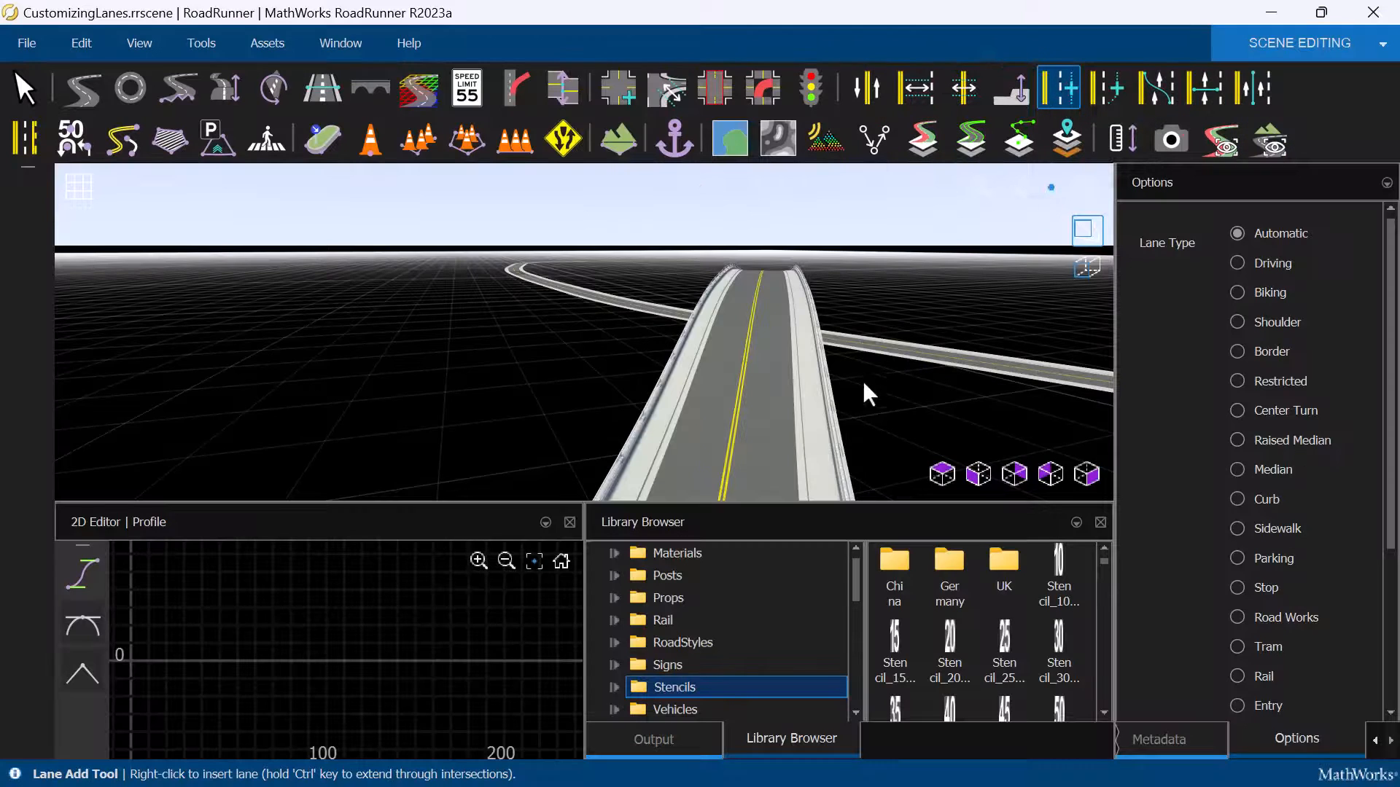
left_click(776, 410)
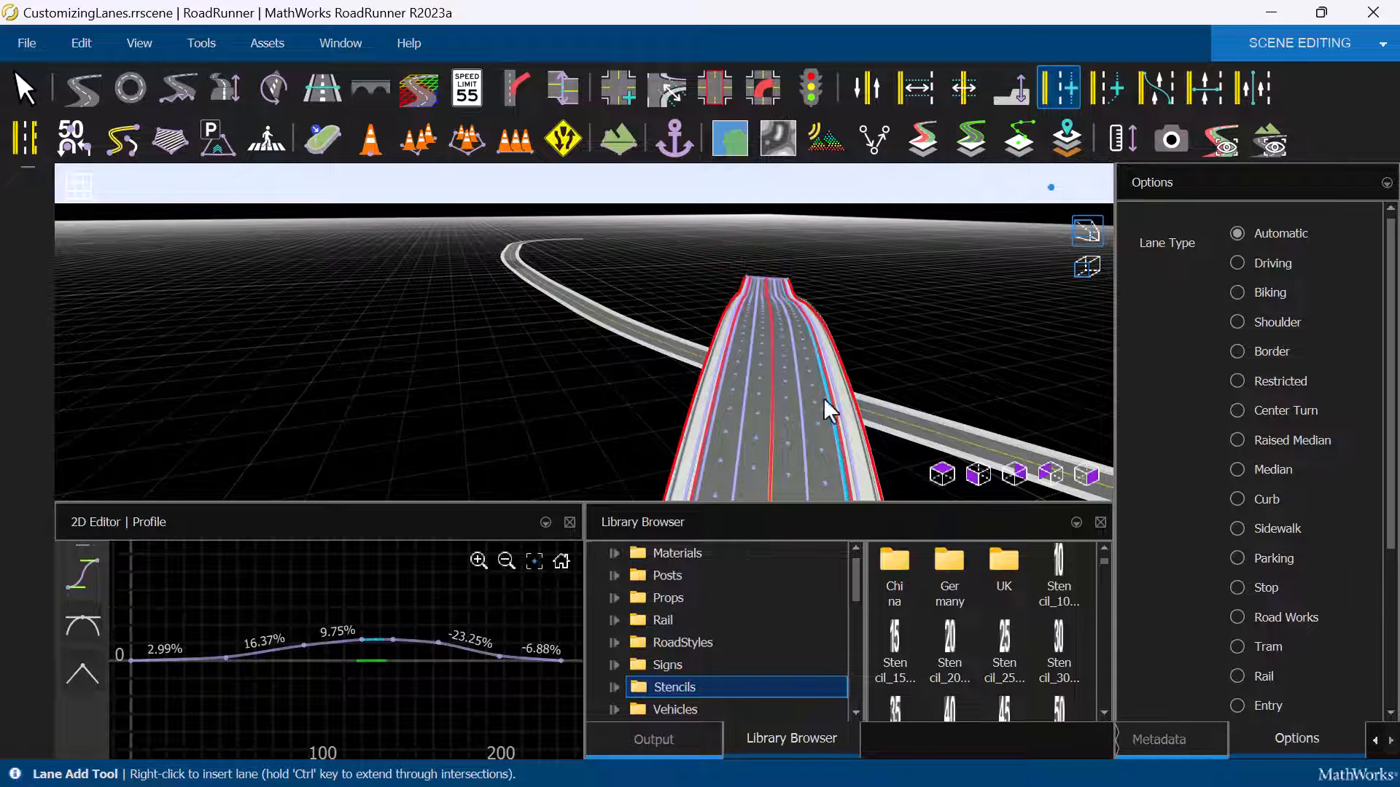
Change the left and right outer overpass lanes from Driving to Biking type.
left_click(864, 87)
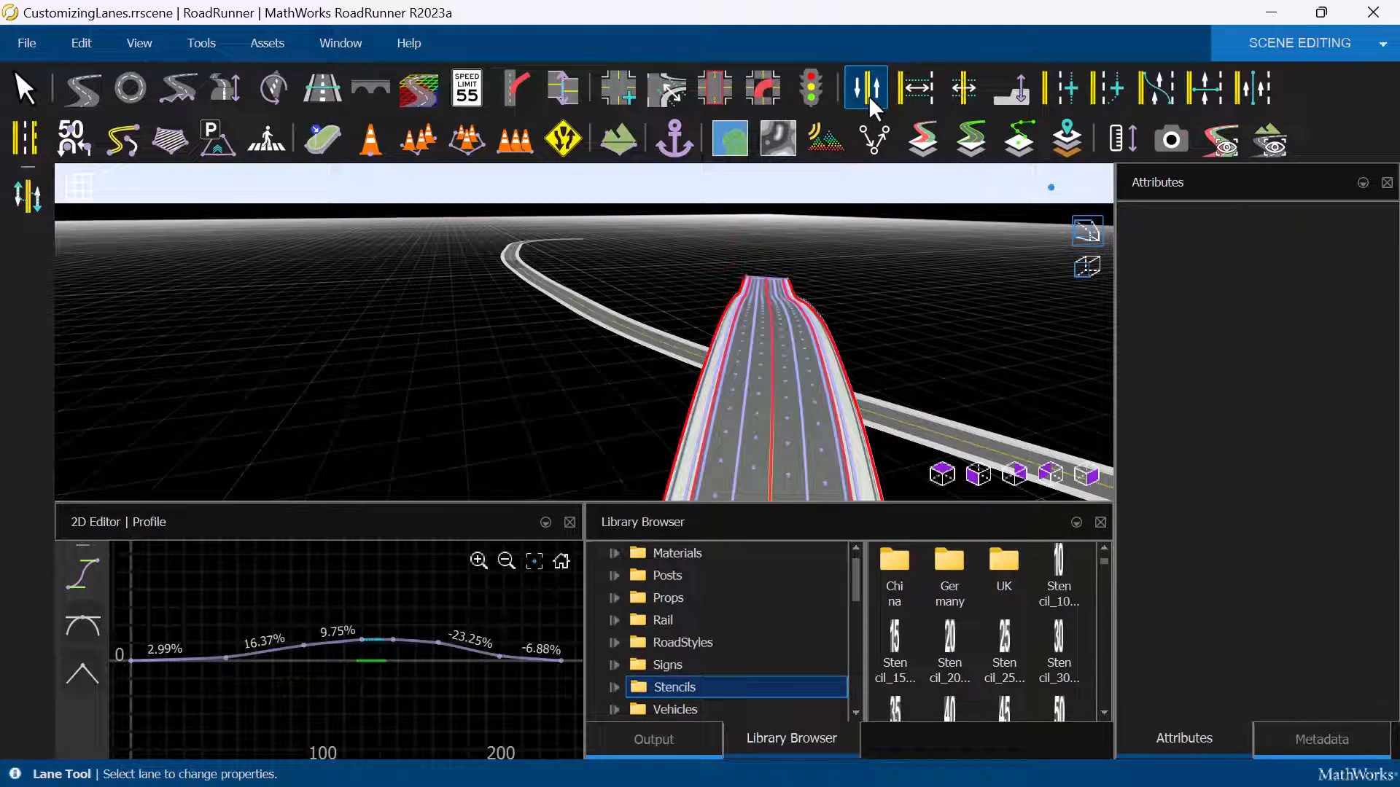
left_click(799, 384)
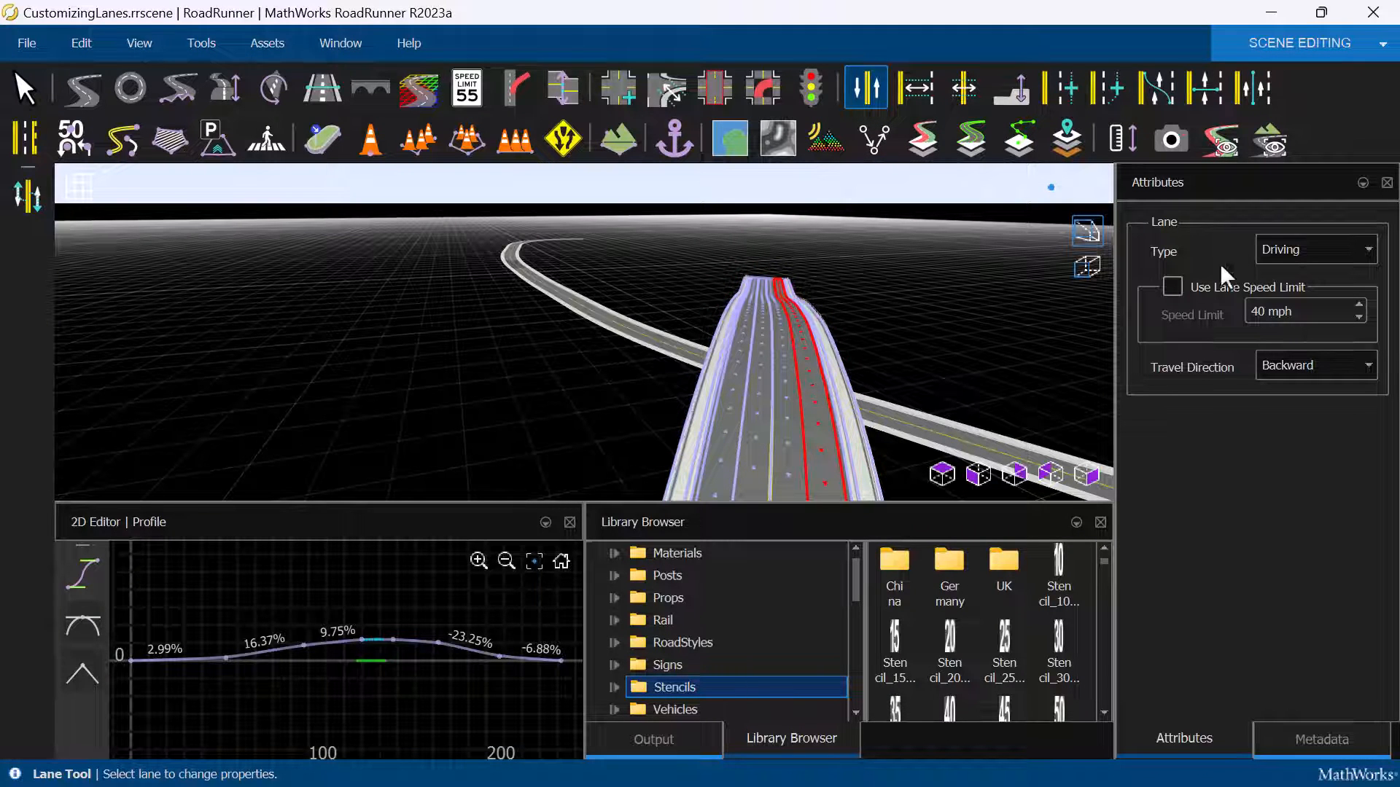
left_click(1312, 250)
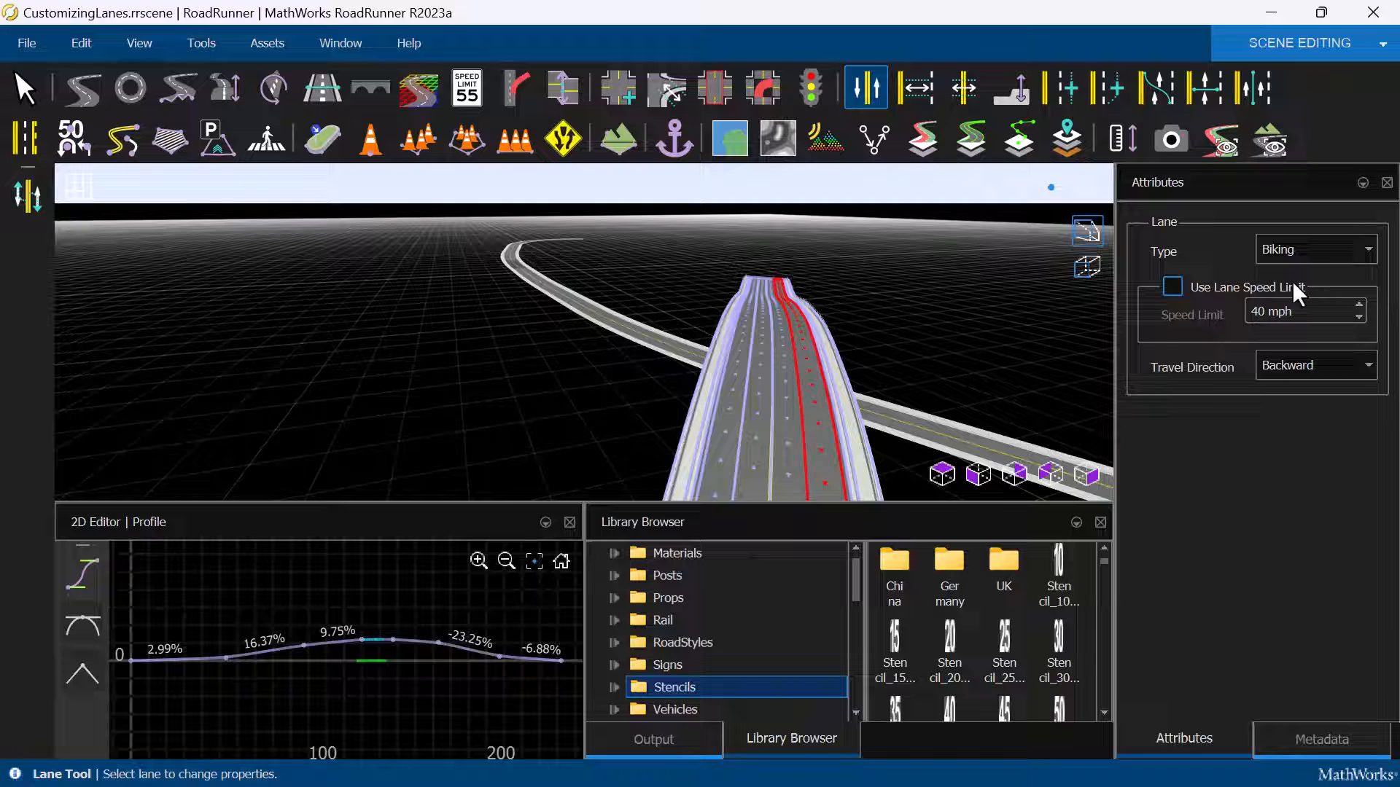
left_click(1313, 250)
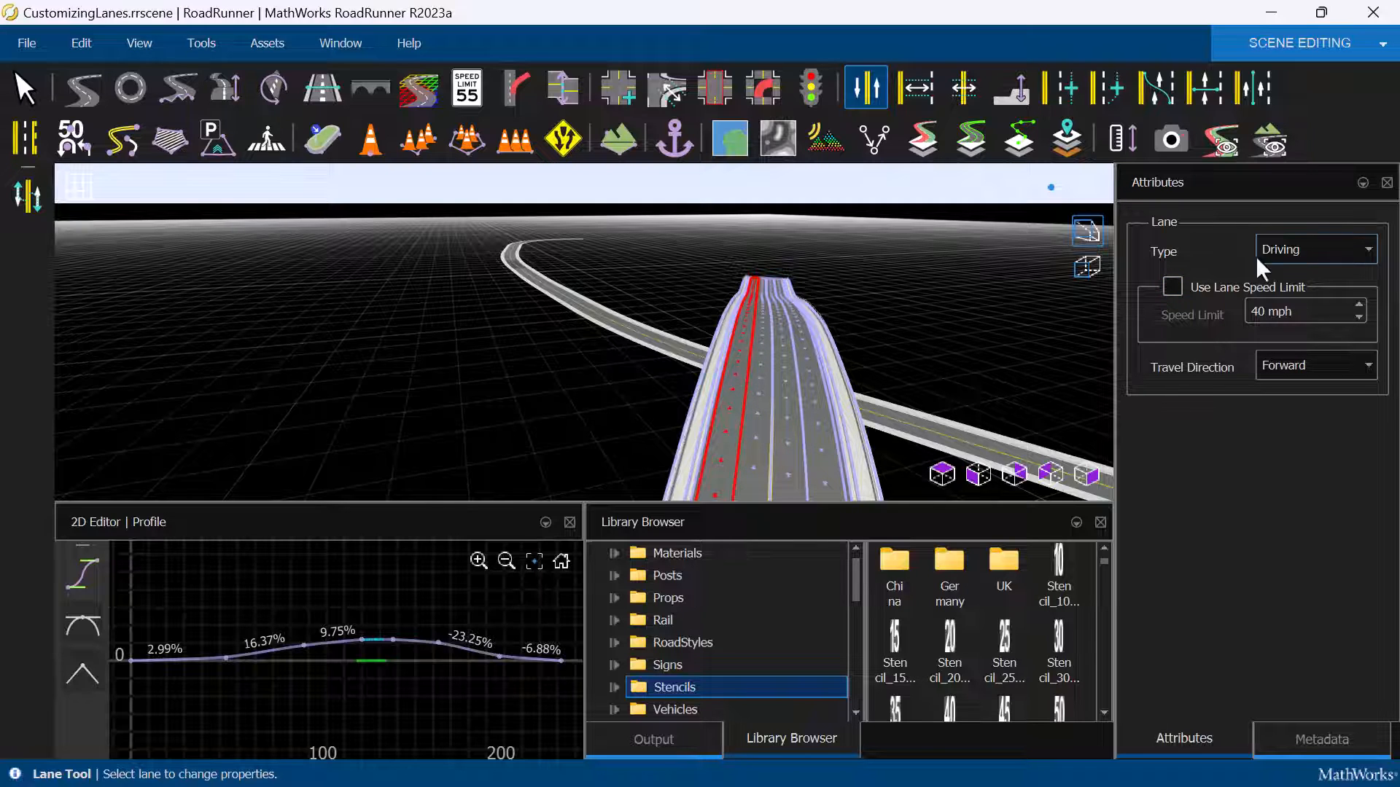
left_click(1313, 249)
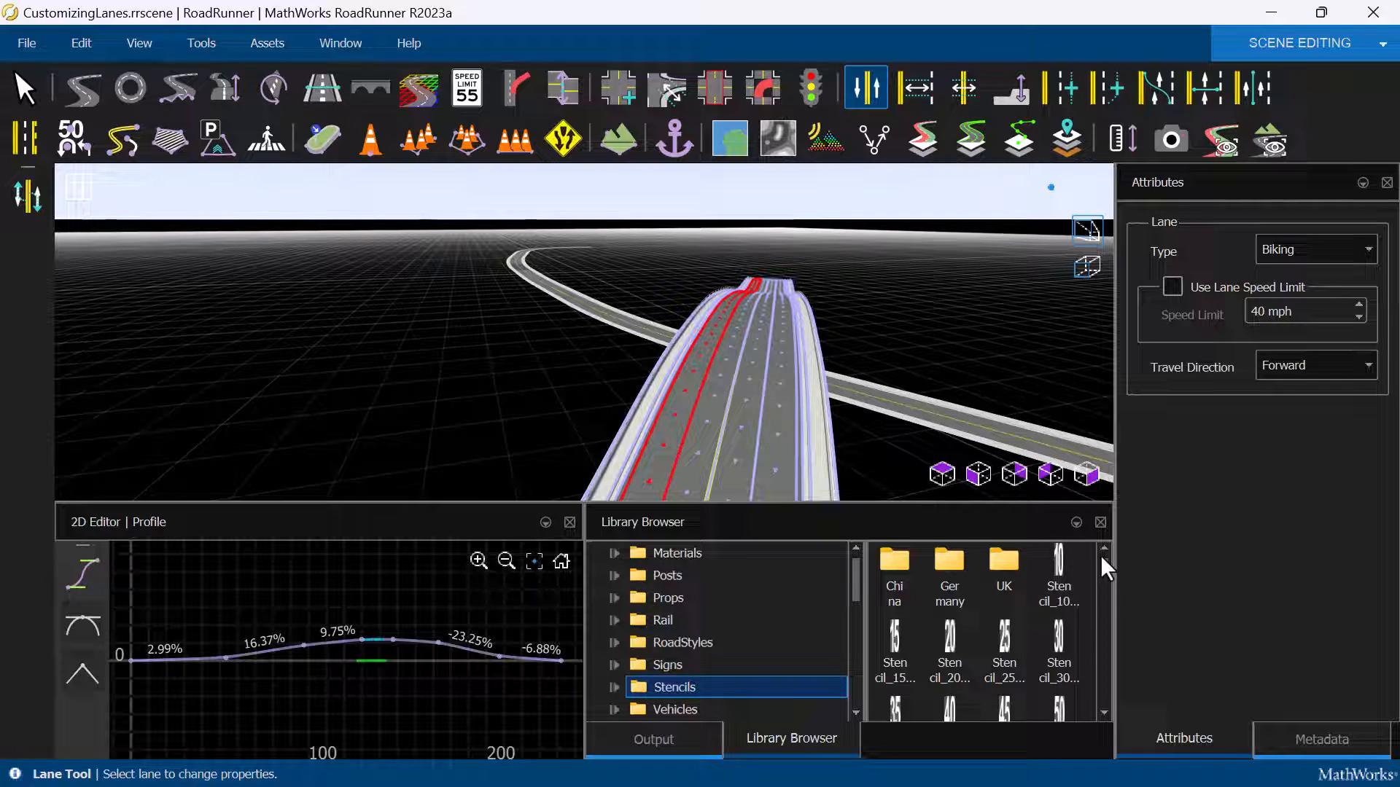
Scroll the Stencils folder in the Library Browser to find the bike stencil.
scroll("down", 3)
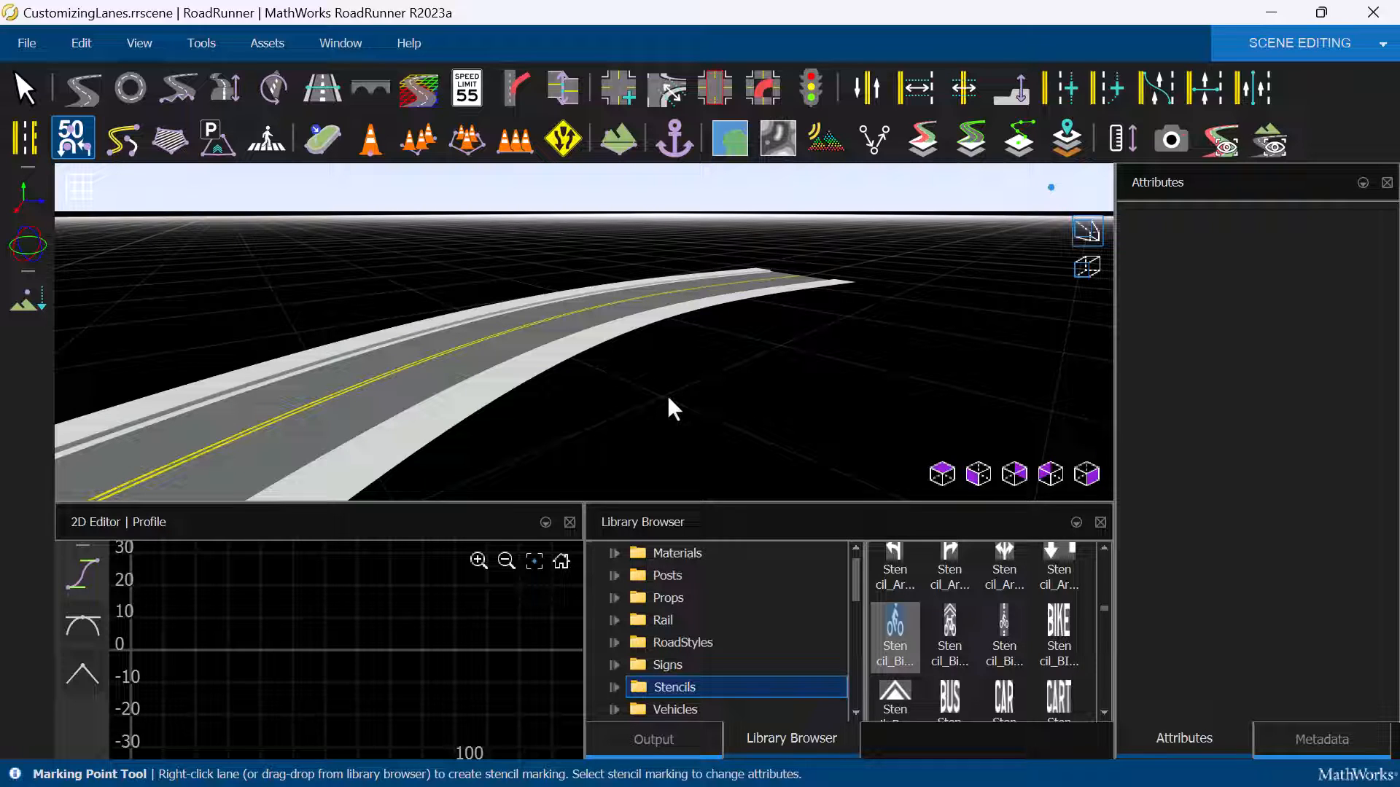
mouse_move(912, 86)
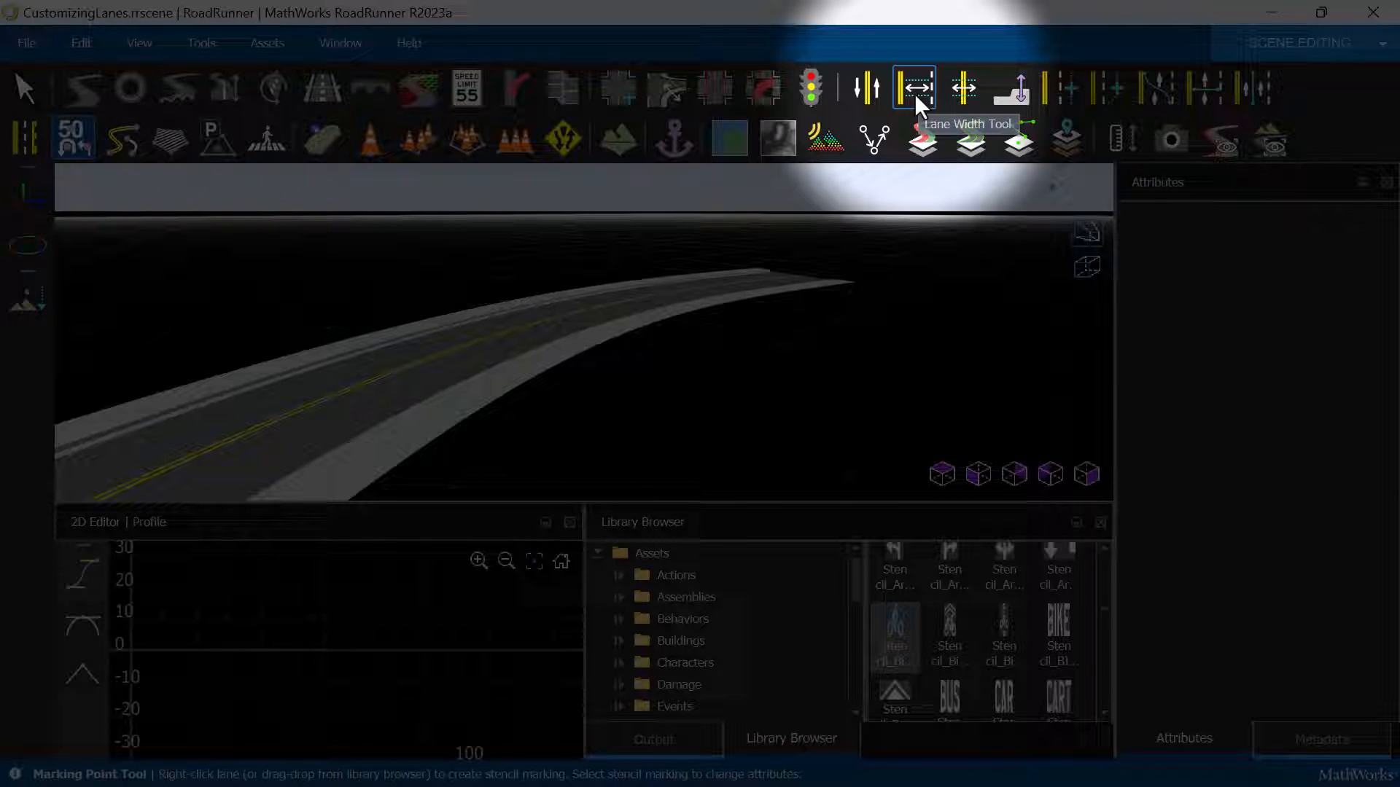
Widen a short sidewalk stretch on the curved road outward to about 3.966.
left_click(912, 88)
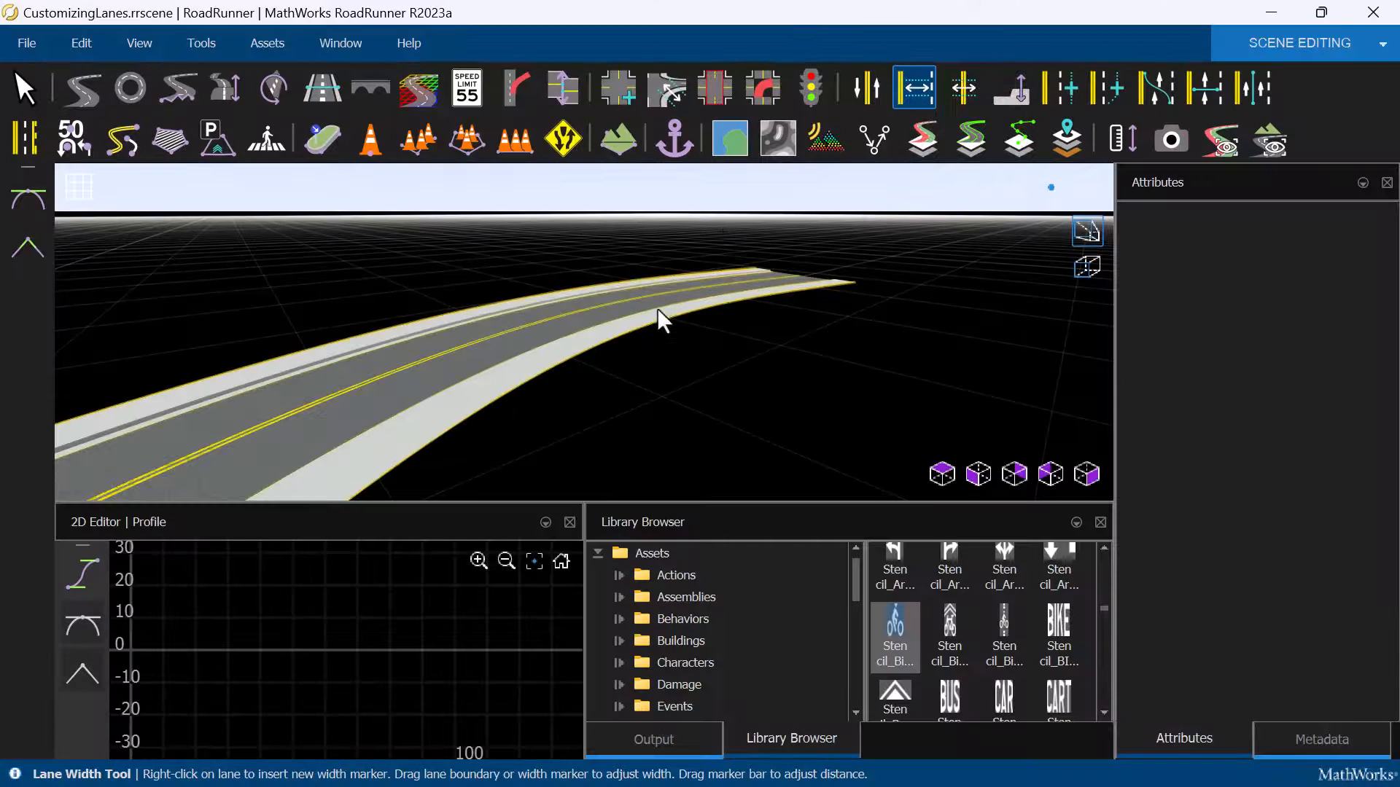
left_click(661, 319)
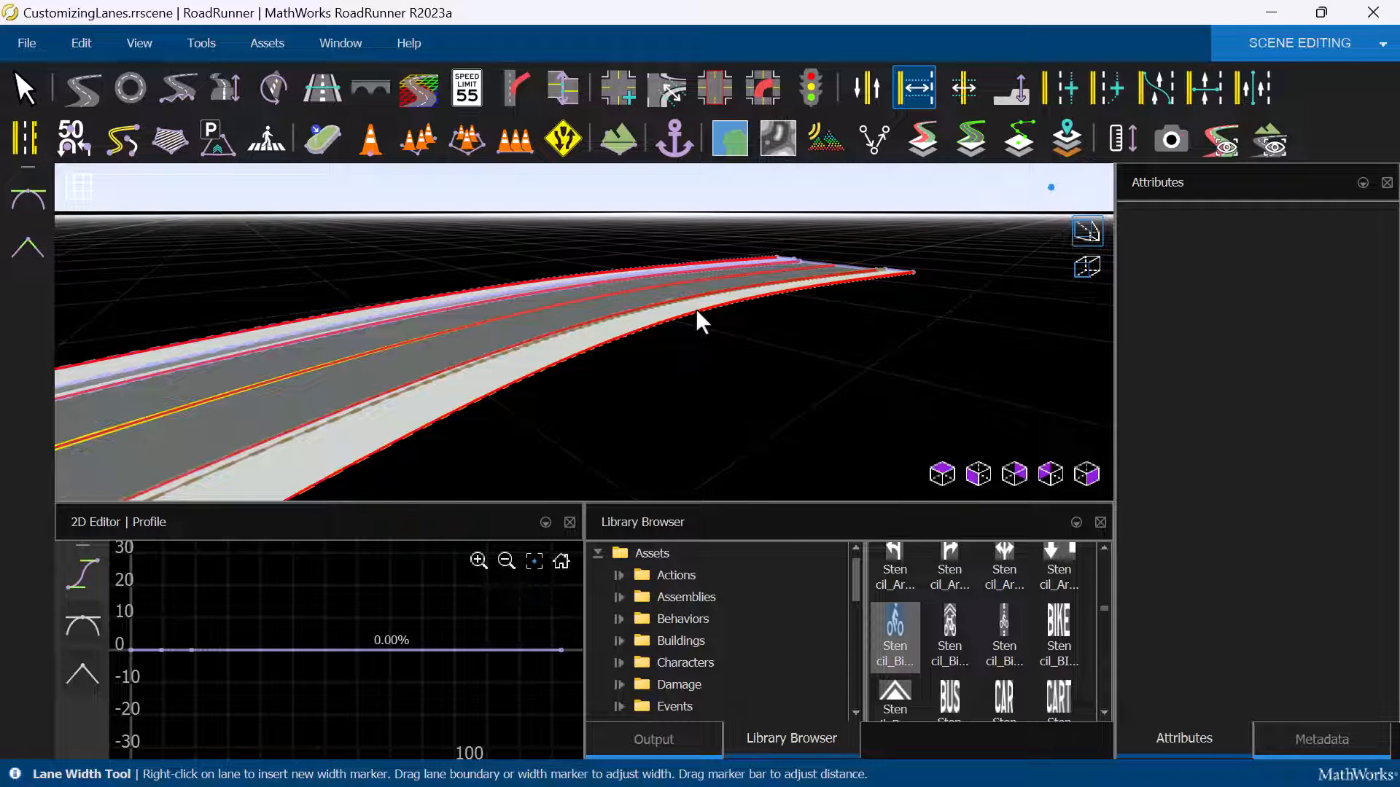
left_click(584, 353)
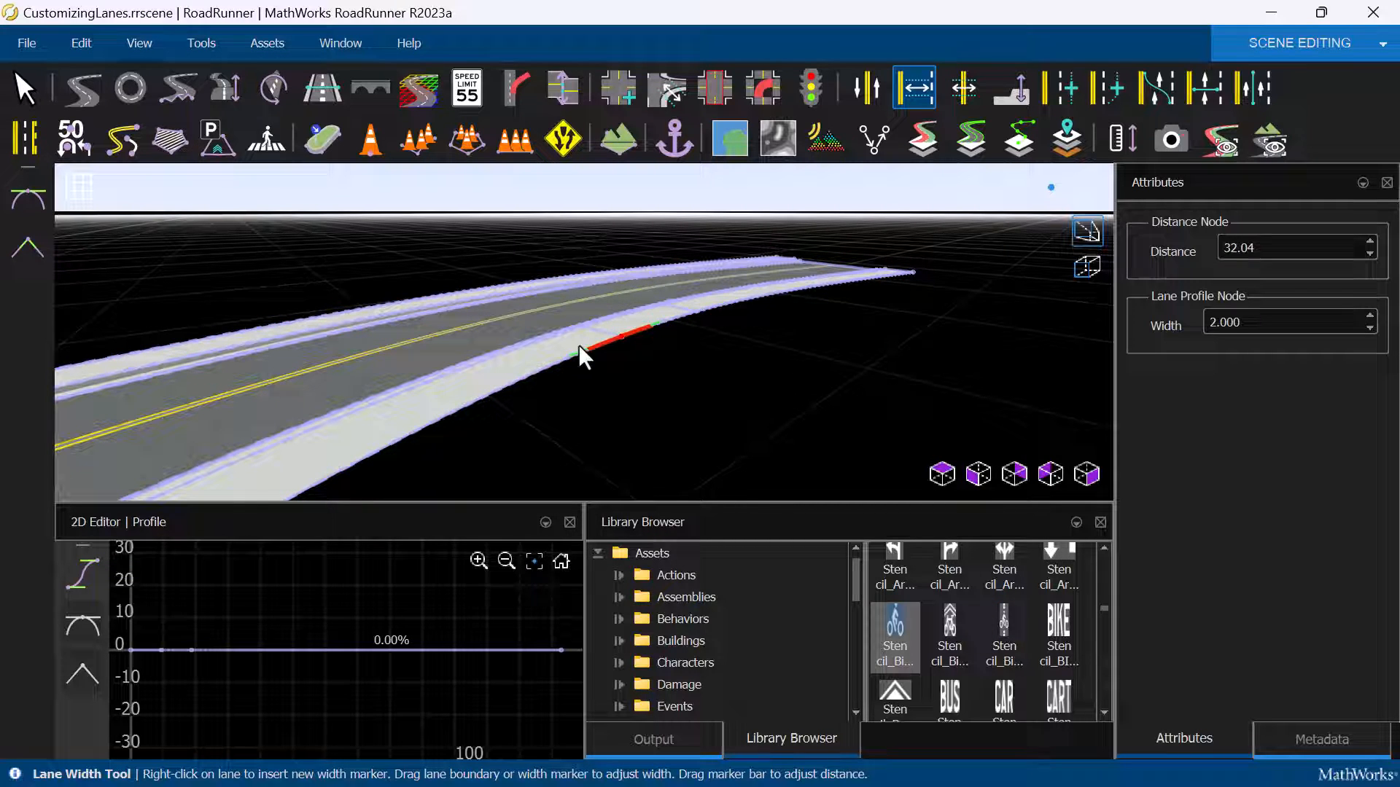
left_click_drag(608, 334, 384, 406)
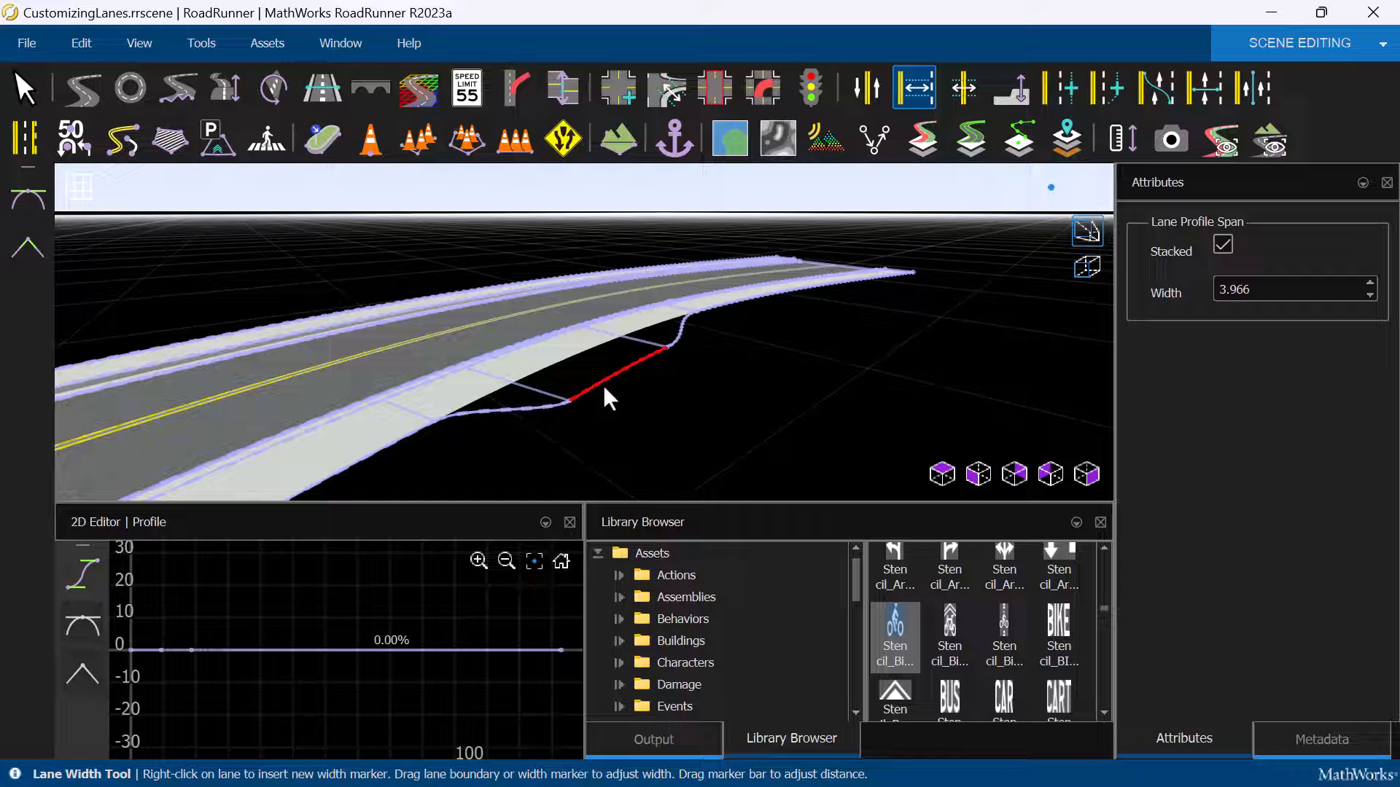
scroll("down", 3)
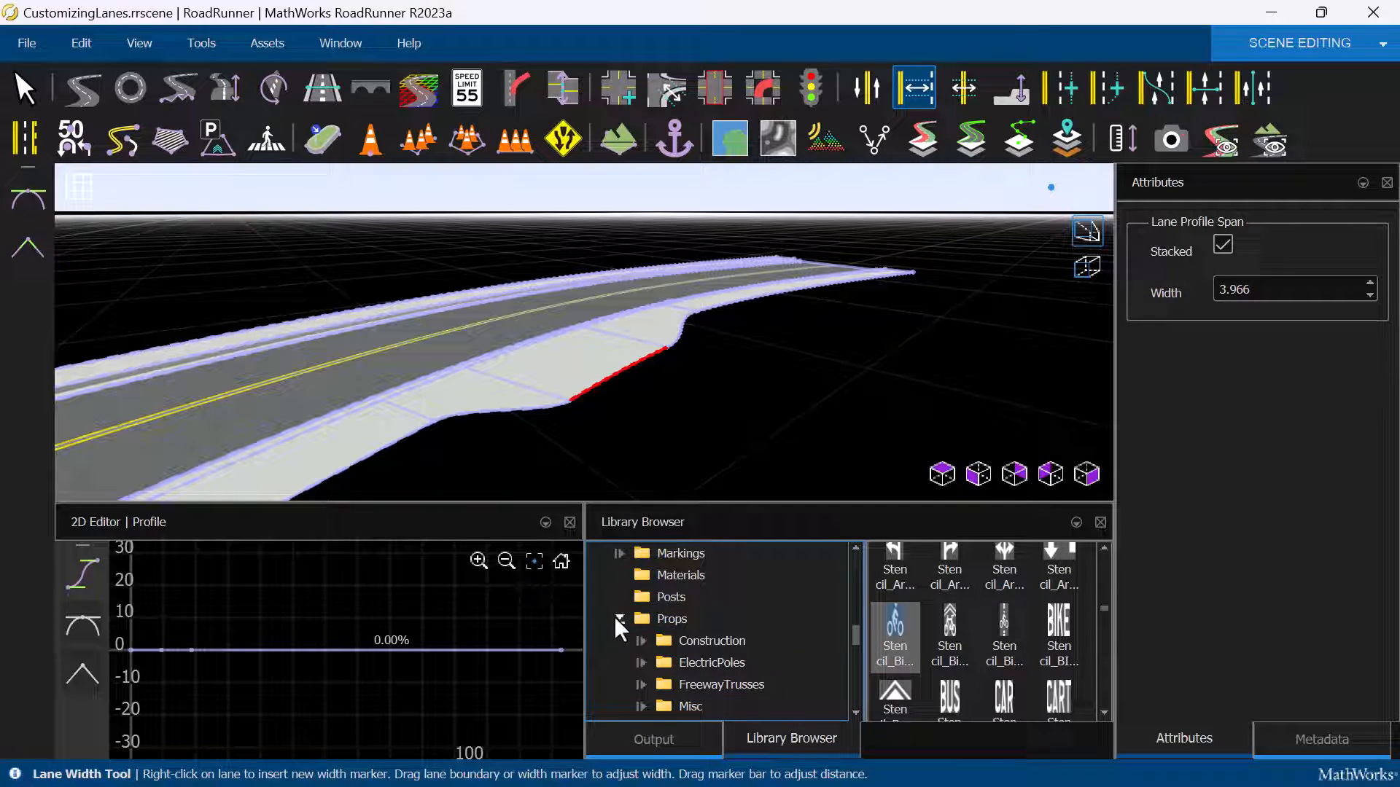
Place the BusStop prop on the sidewalk bay with Rotation Z -78.
scroll("down", 3)
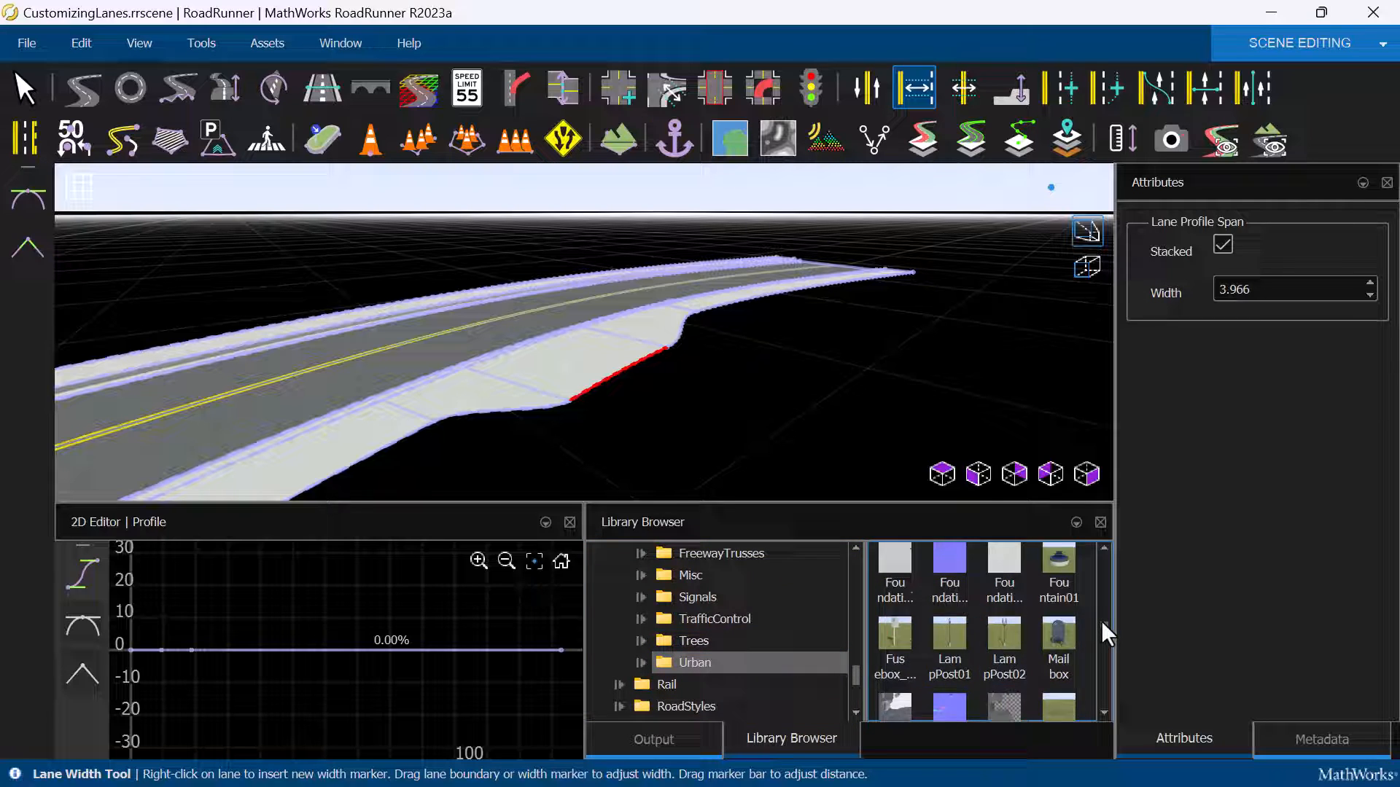
scroll("up", 3)
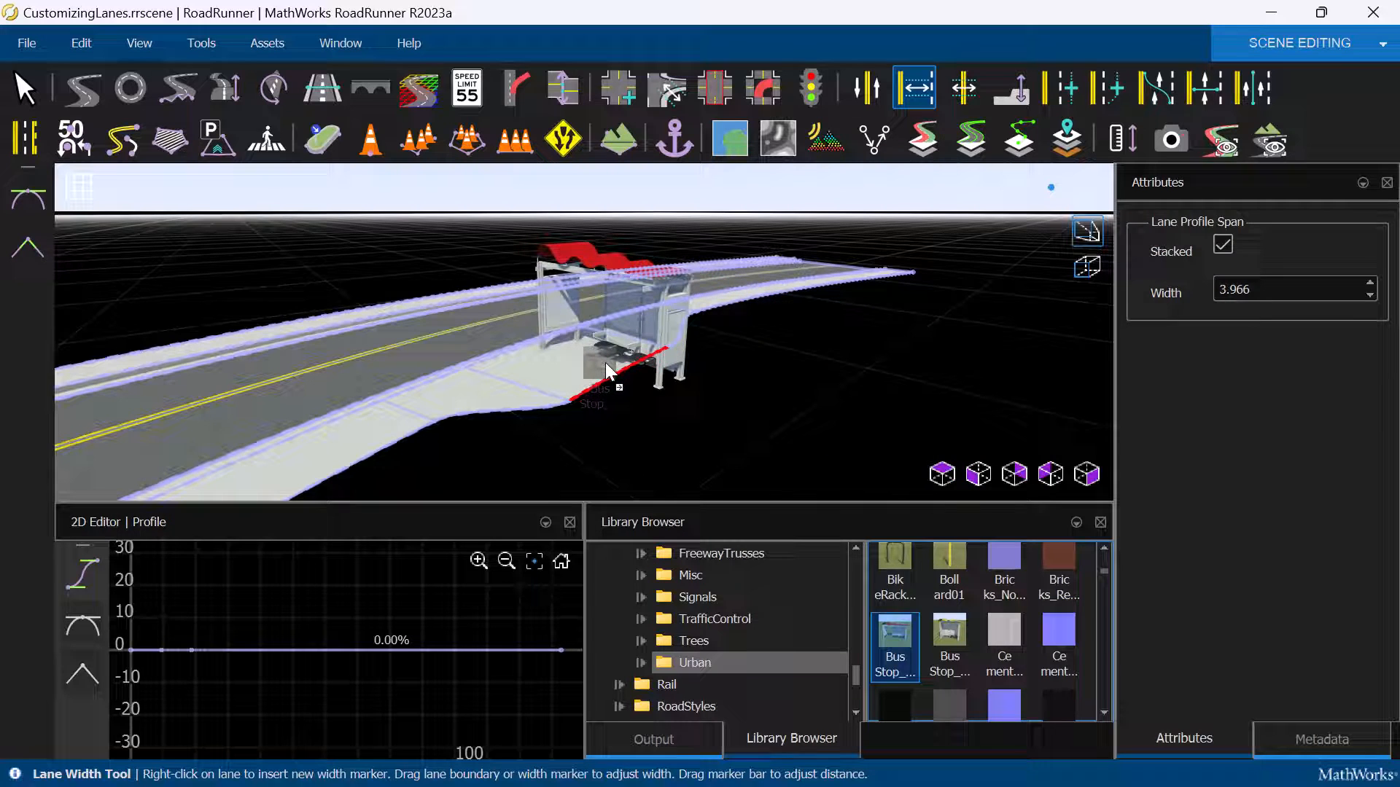
left_click(369, 139)
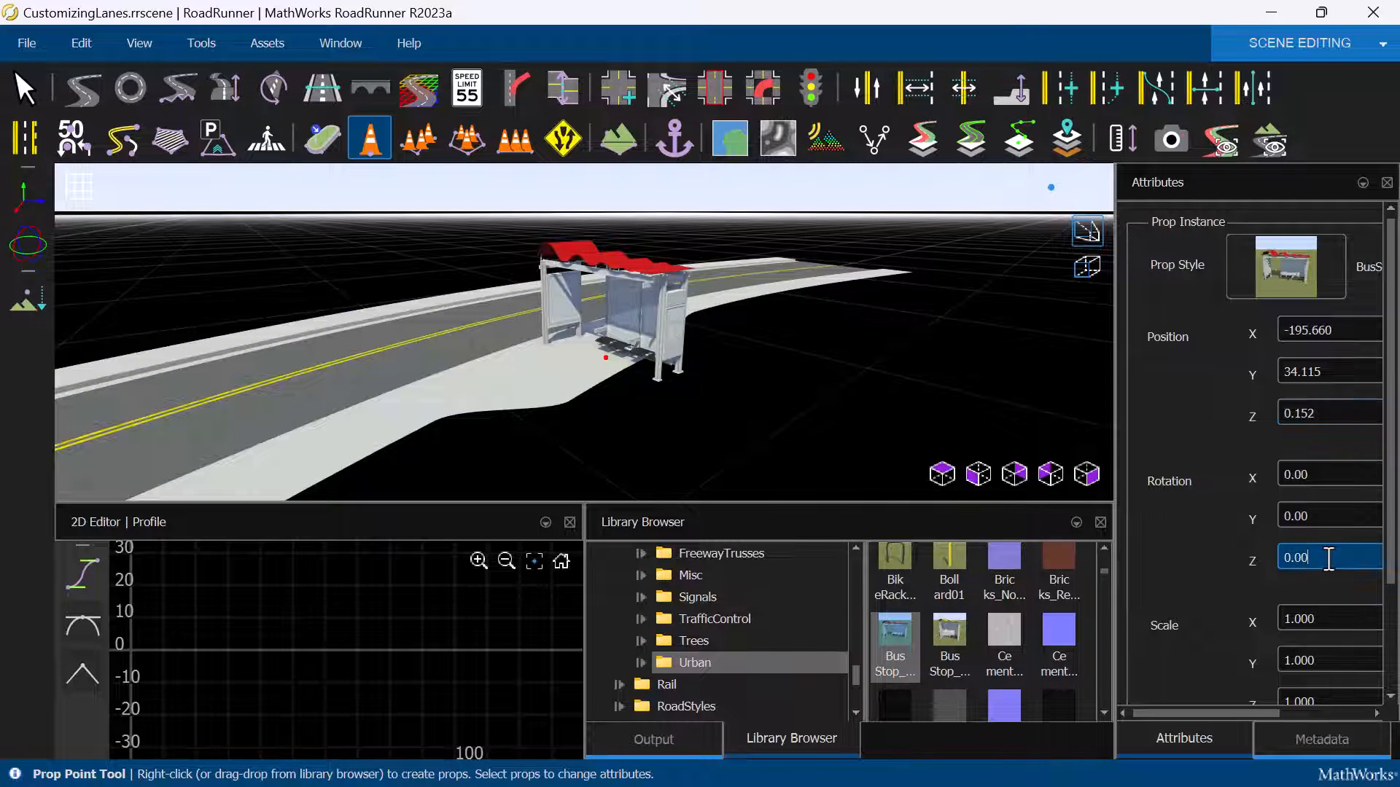
type("-78")
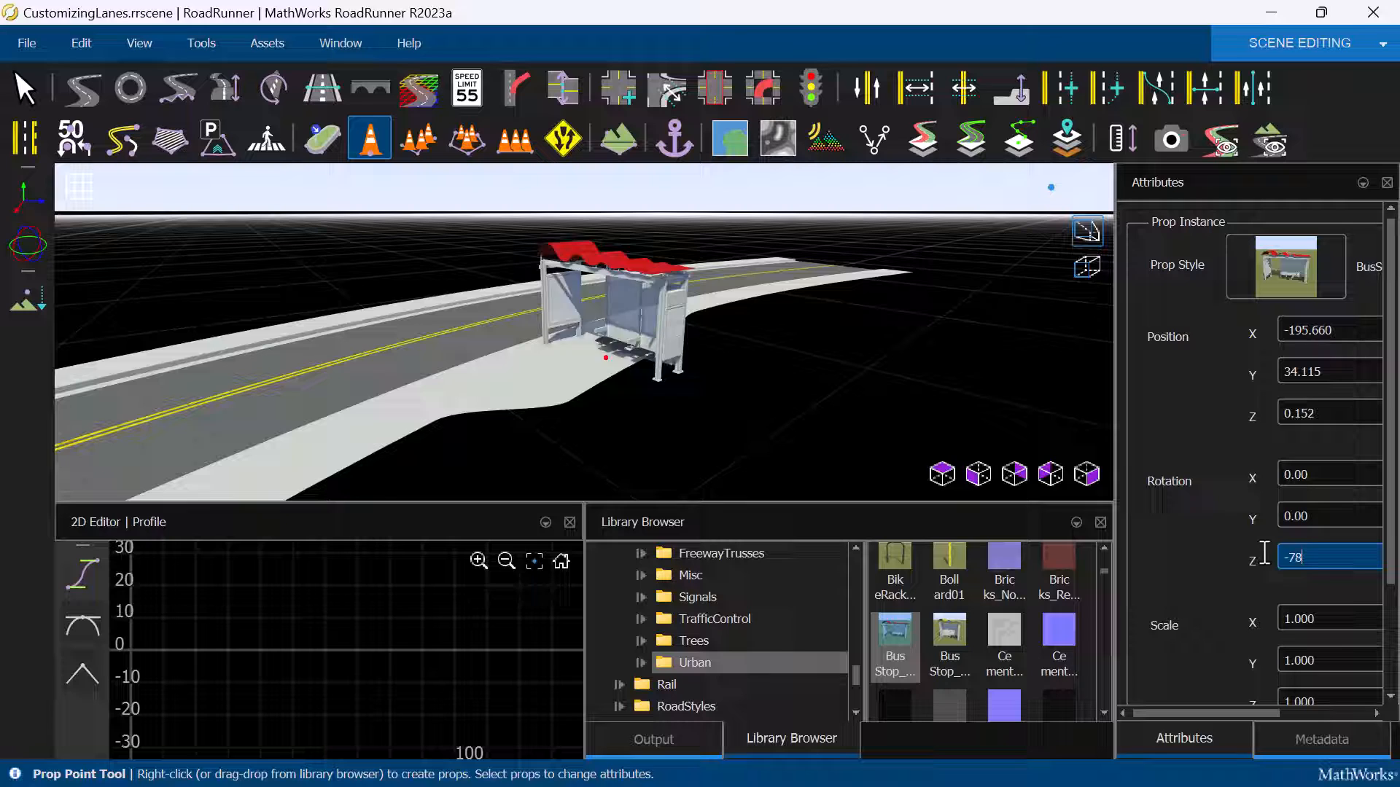
key("Return")
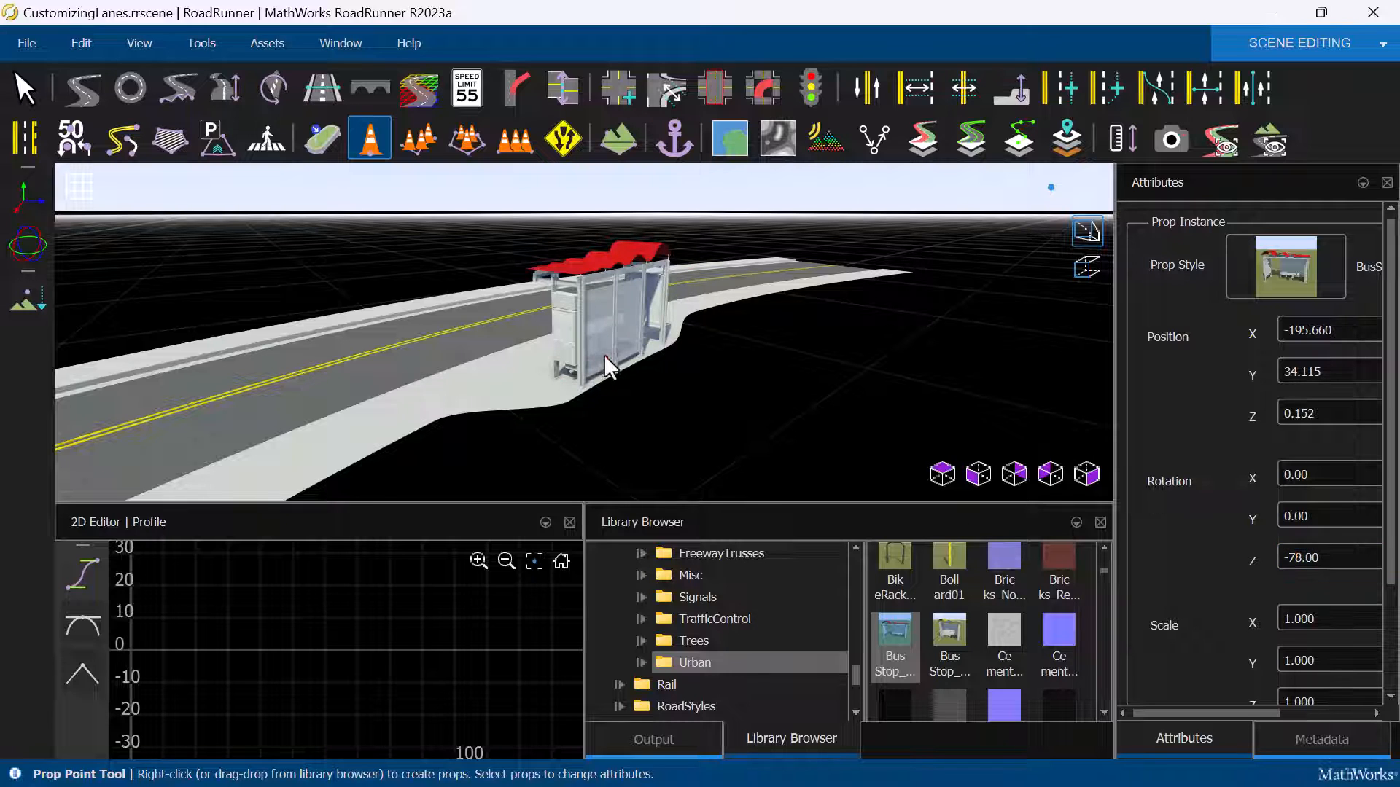
left_click(780, 431)
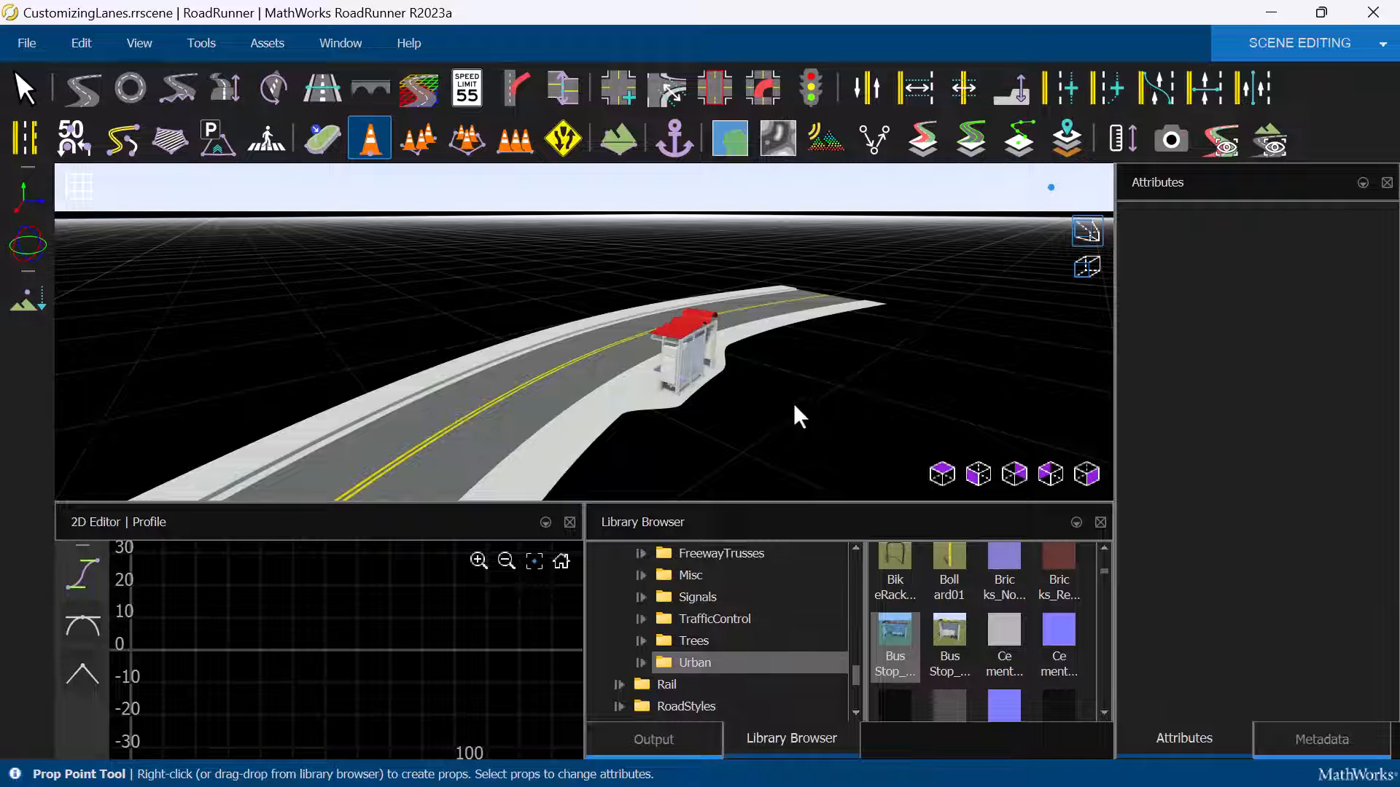
Assign a damaged white marking texture to the curved road's center line span.
left_click(24, 140)
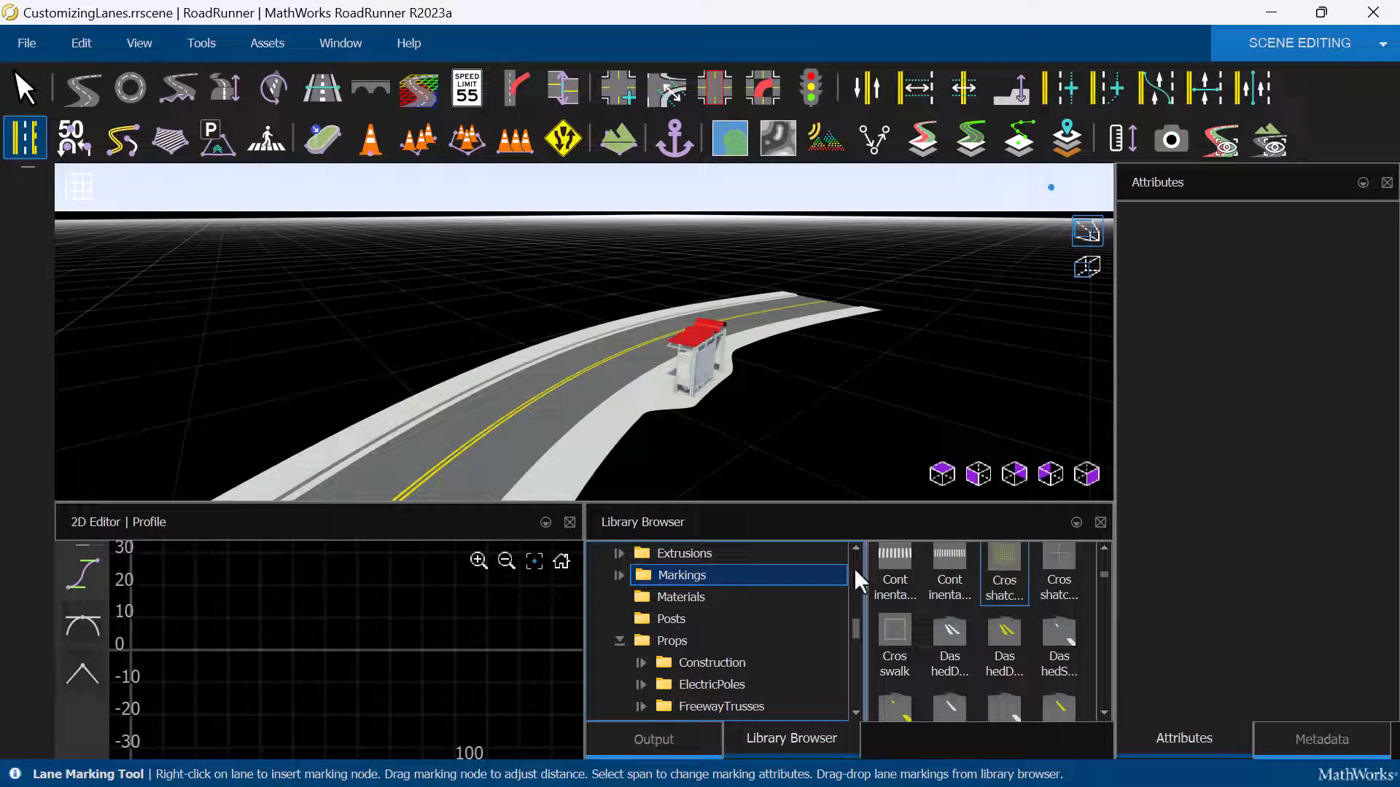
scroll("down", 3)
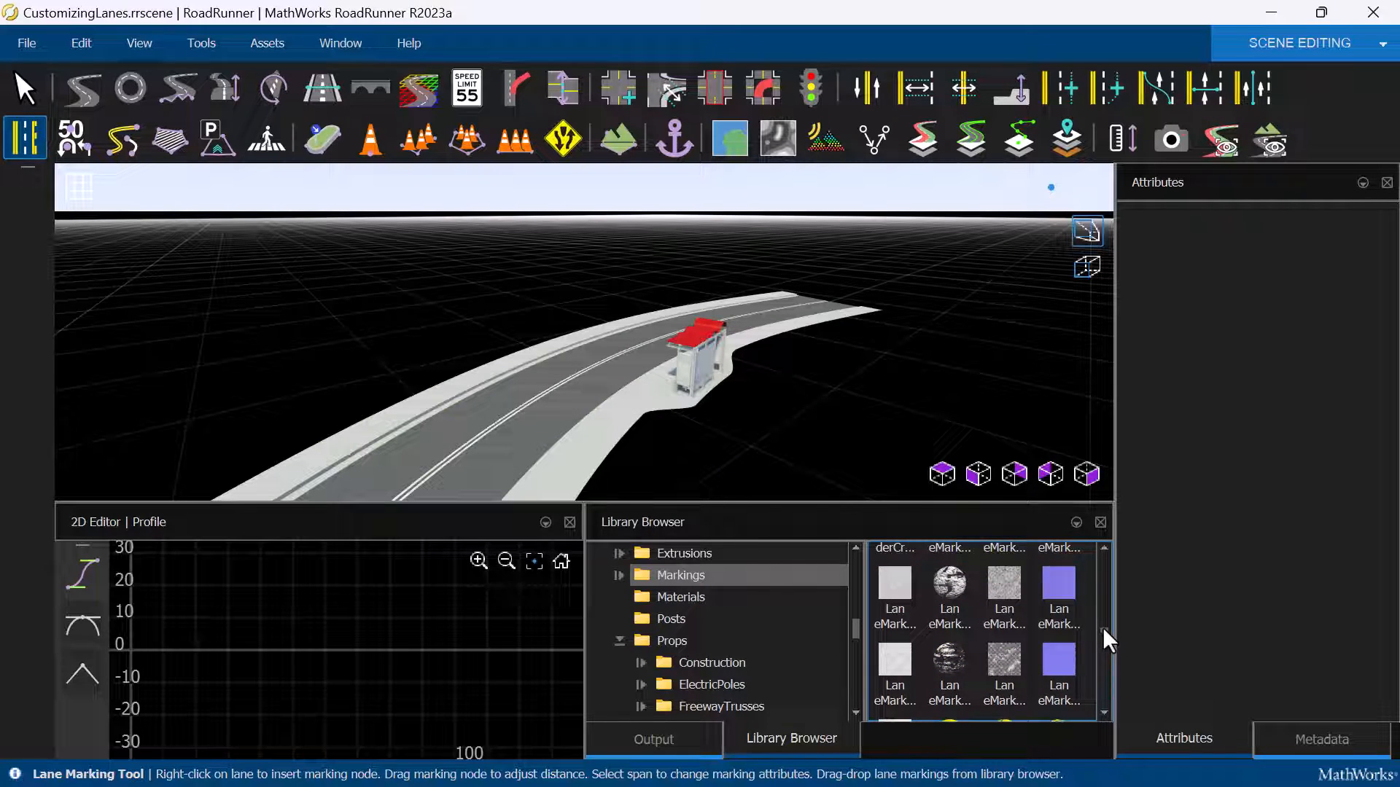
left_click(464, 464)
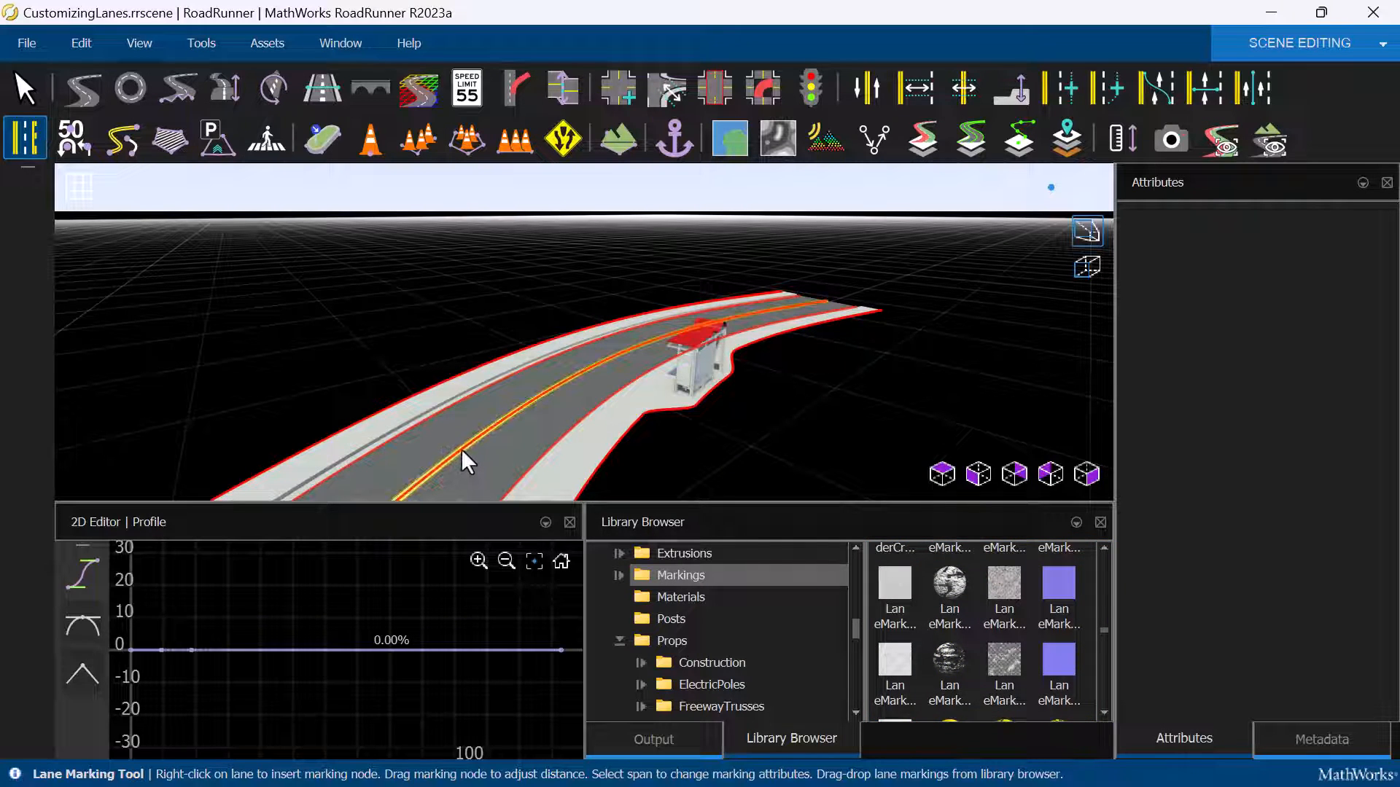
left_click(1003, 593)
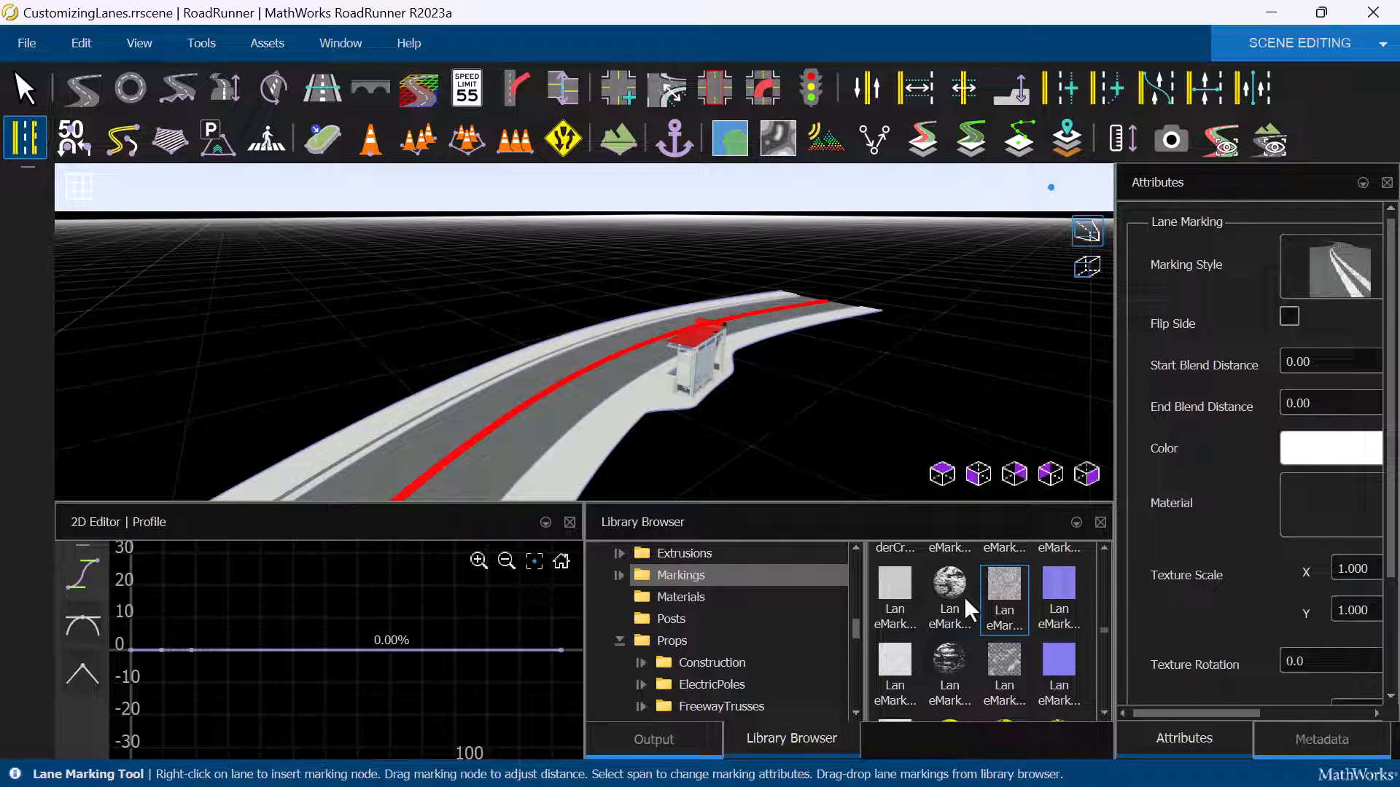
left_click(949, 591)
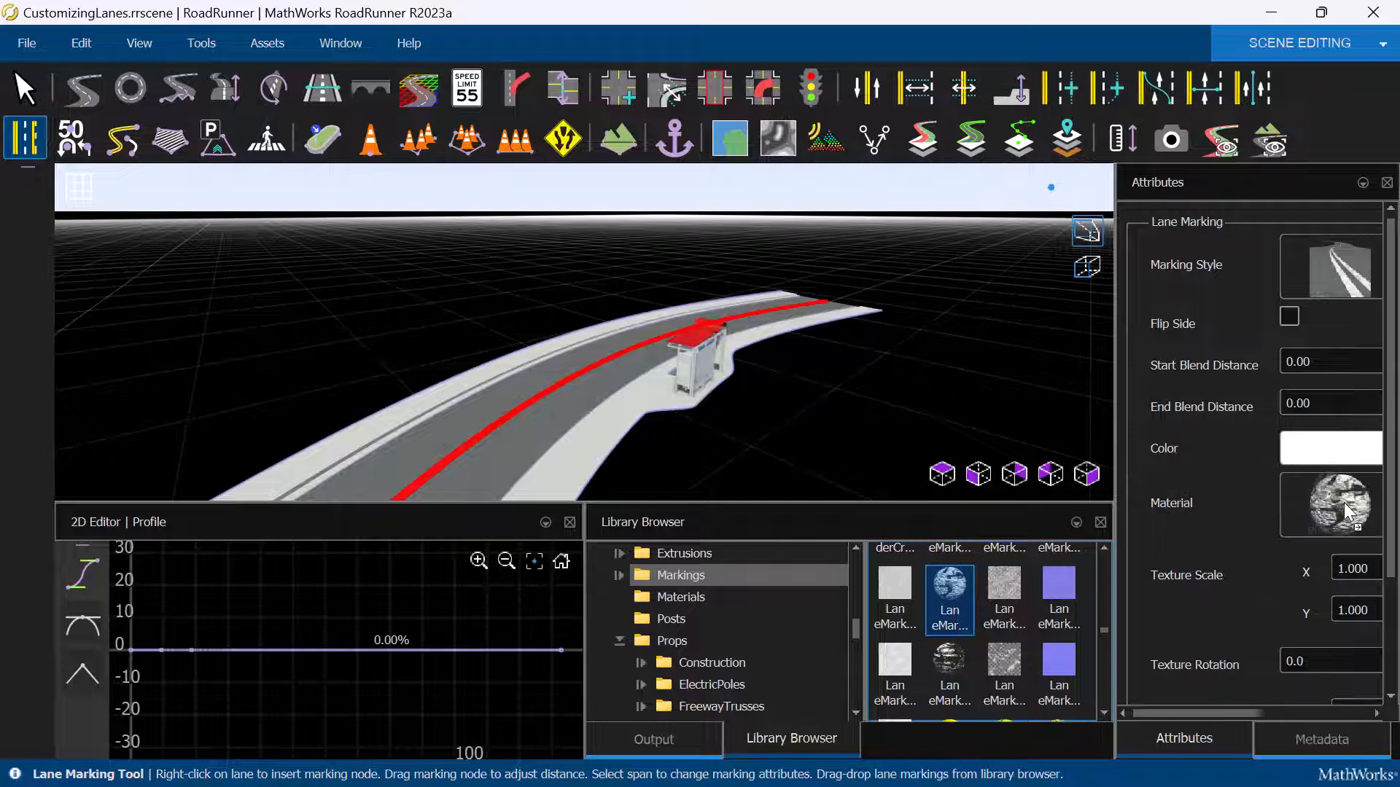